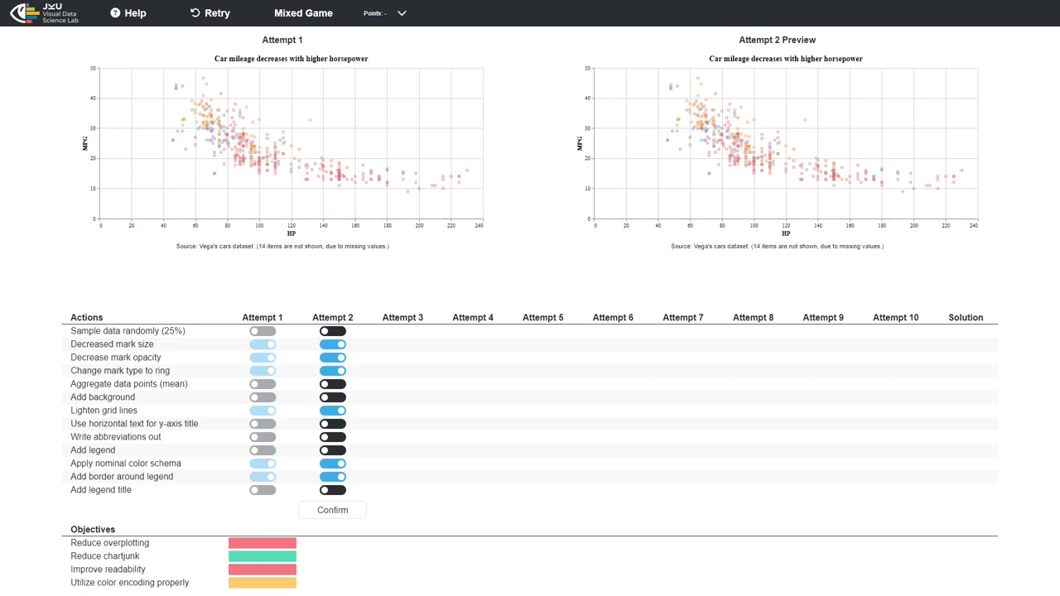
# Load the Tufte Game from the game menu and bring up its Help guide.
pyautogui.click(129, 13)
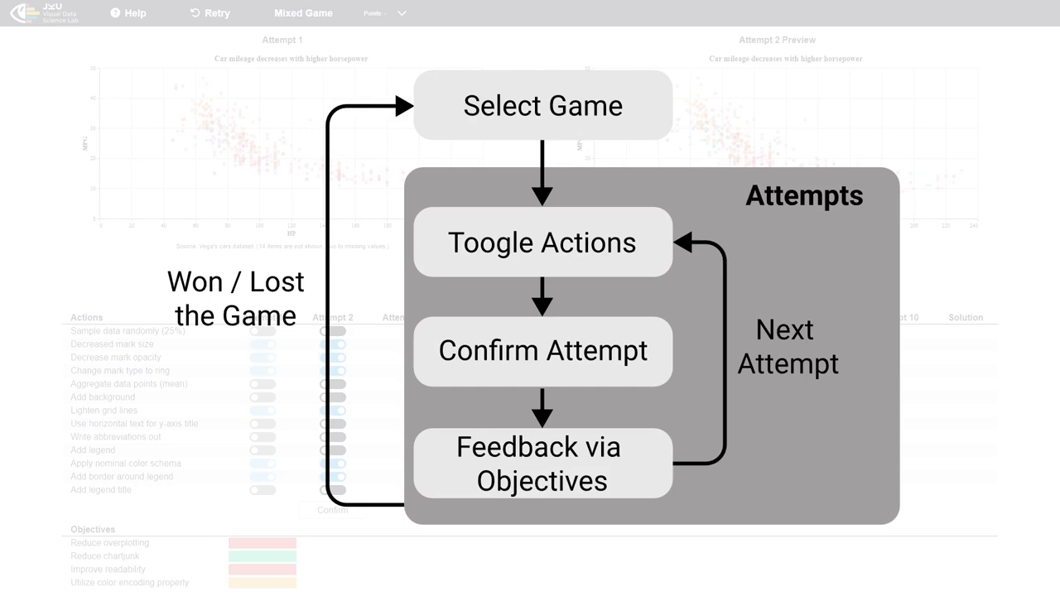
pyautogui.click(543, 106)
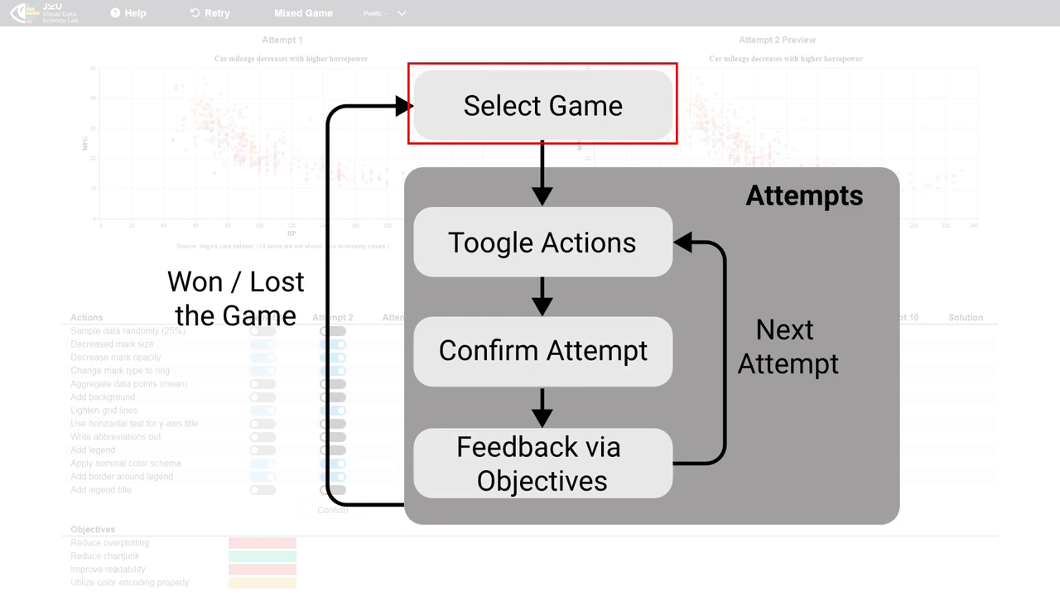
pyautogui.click(542, 242)
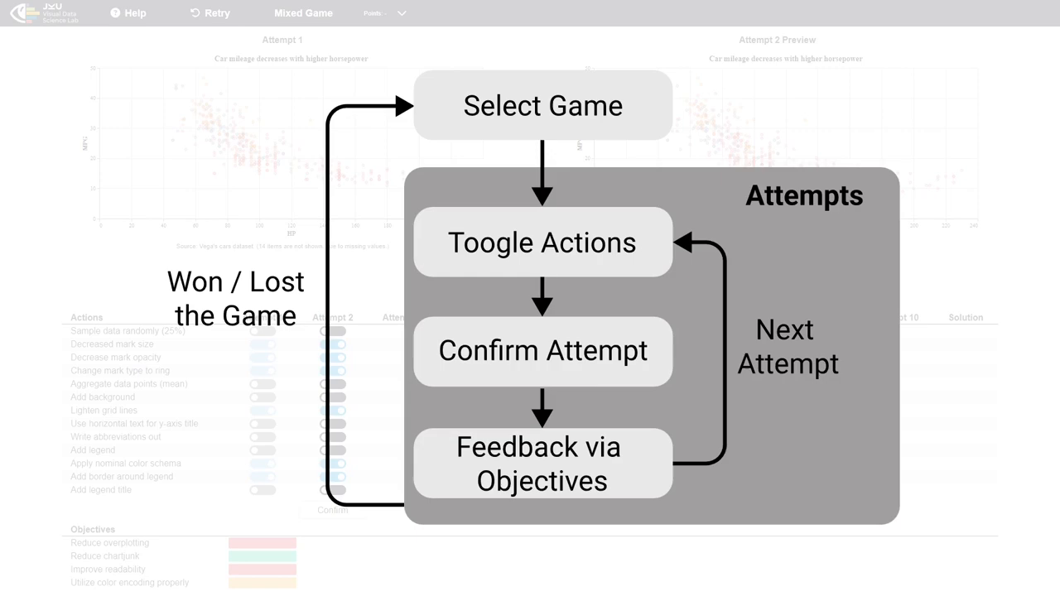
pyautogui.click(126, 14)
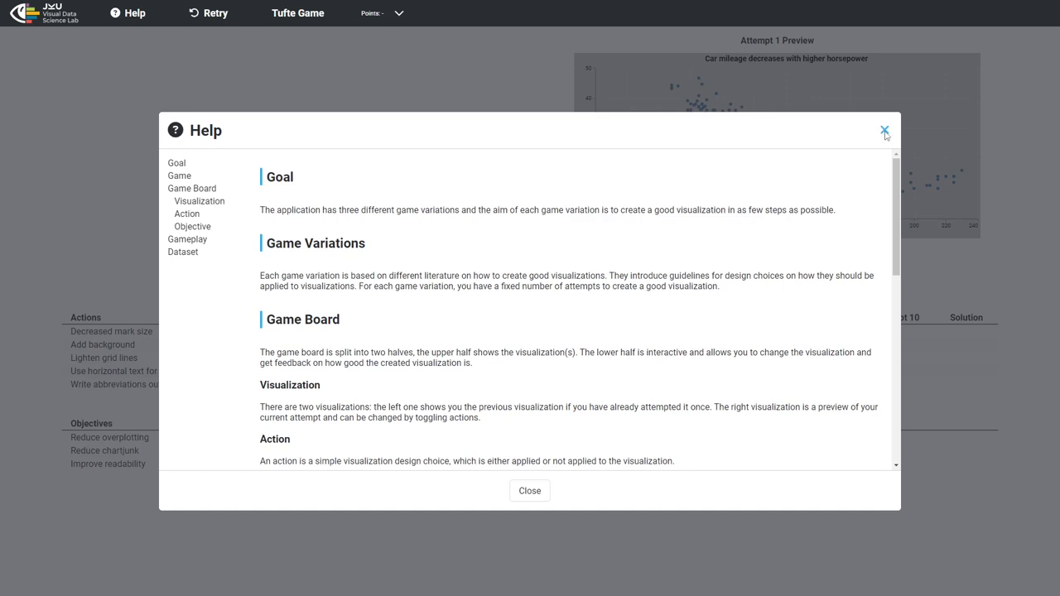
# Close the Help guide to return to the game board.
pyautogui.click(884, 131)
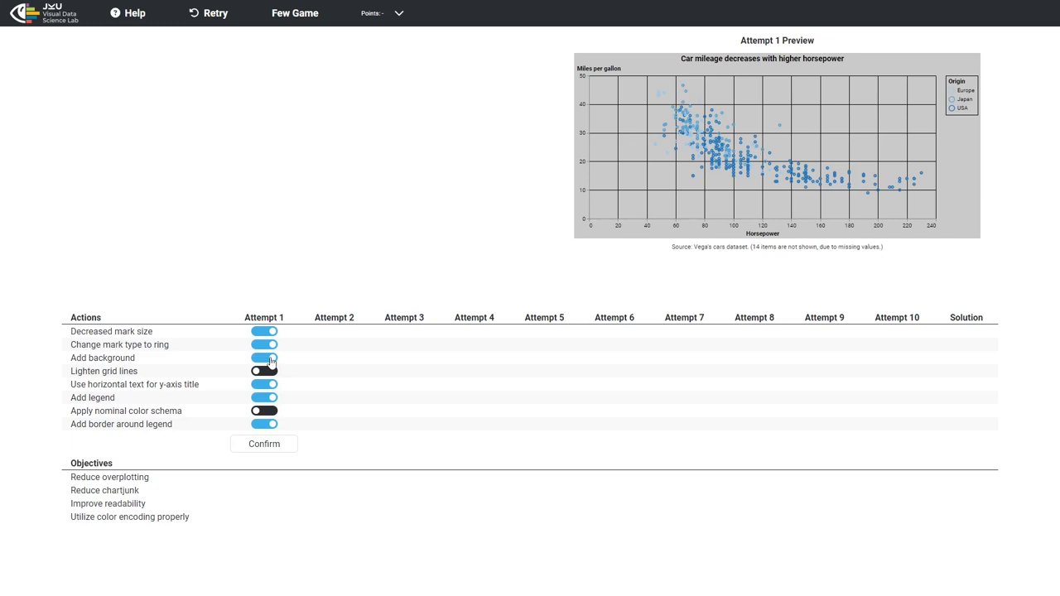
# Confirm successive attempts until all objectives turn green and the Game Win dialog awards 7 points.
pyautogui.click(264, 444)
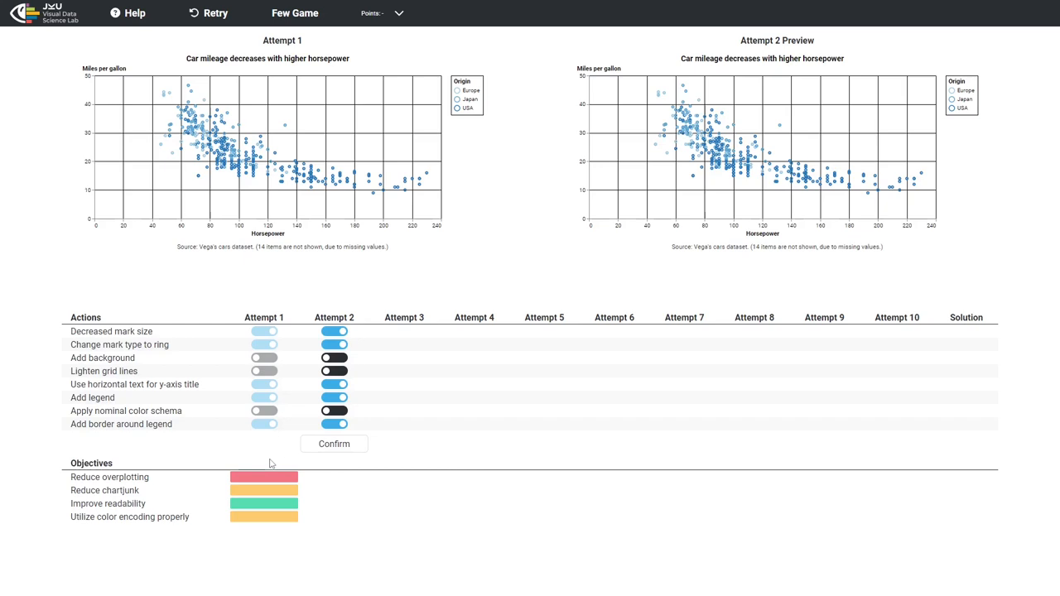
pyautogui.moveTo(367, 467)
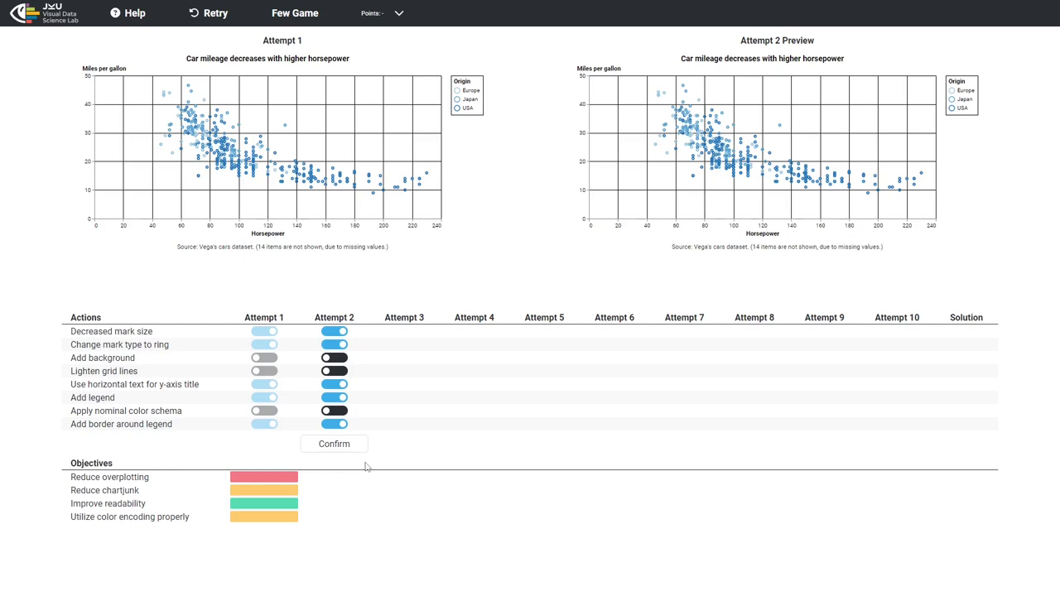
pyautogui.click(335, 444)
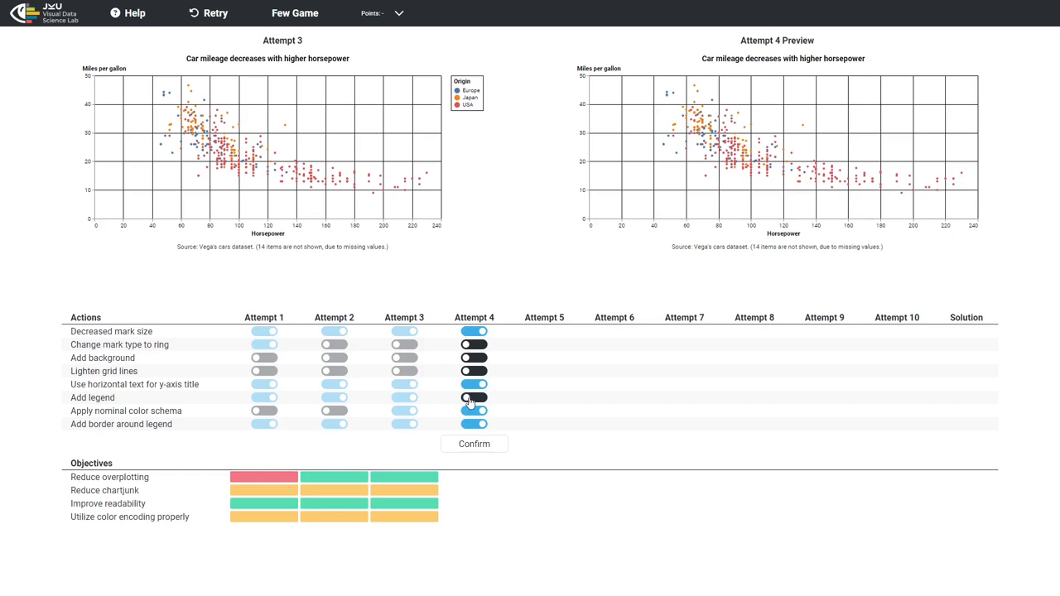
pyautogui.click(474, 444)
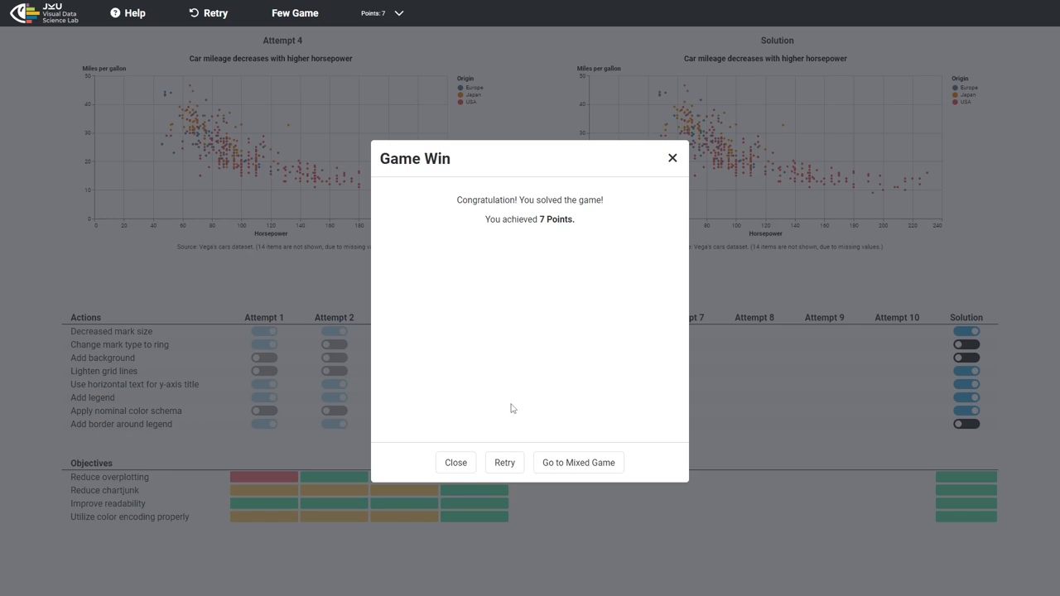